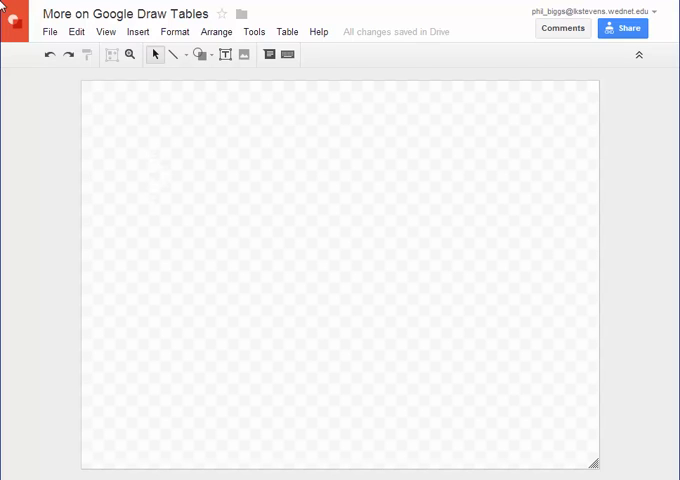
# - Insert a 4-column by 5-row table from the Table menu's size grid
pyautogui.click(288, 32)
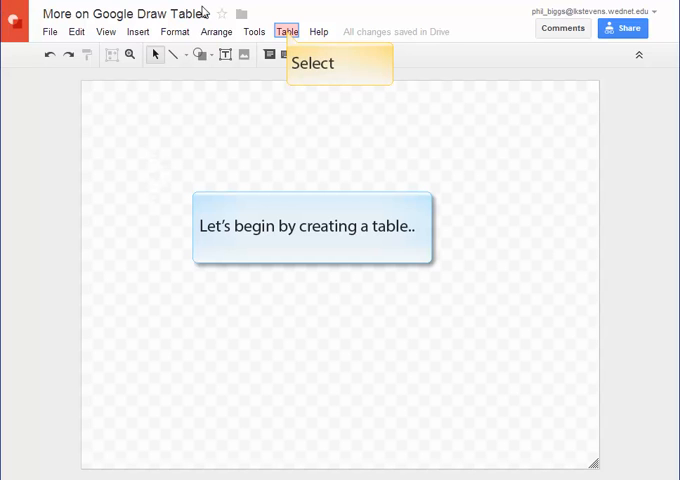
pyautogui.click(288, 32)
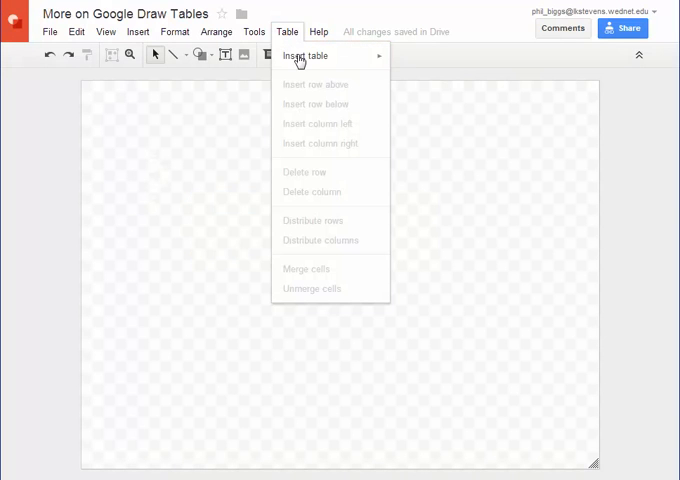
pyautogui.moveTo(308, 56)
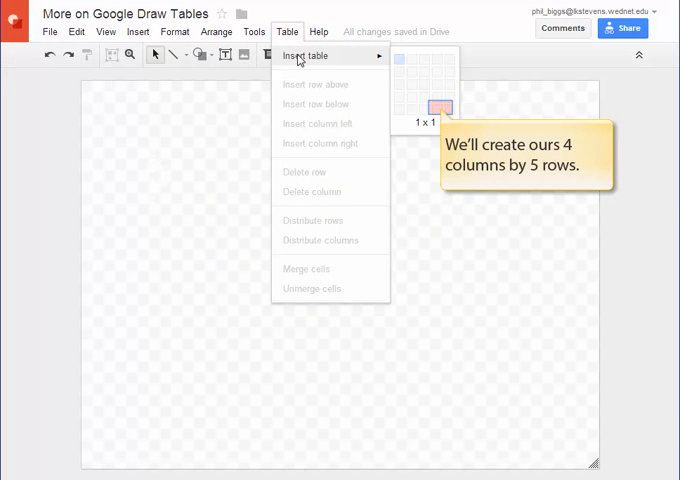
pyautogui.click(444, 104)
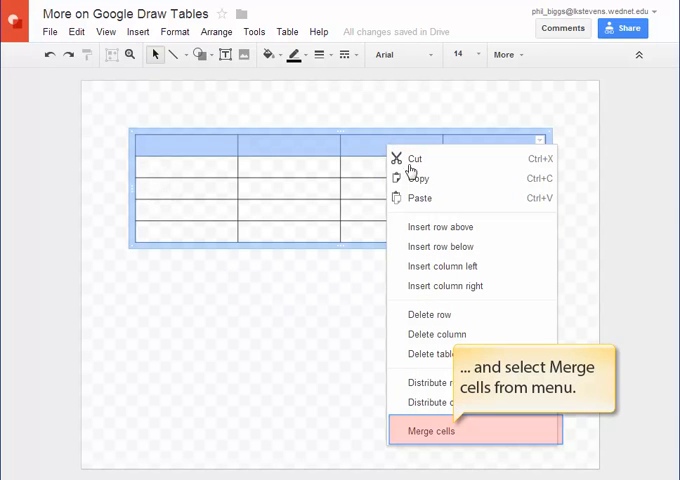
# - Merge the top row and give it the bold, centred title 'The Eight Planets'
pyautogui.click(428, 432)
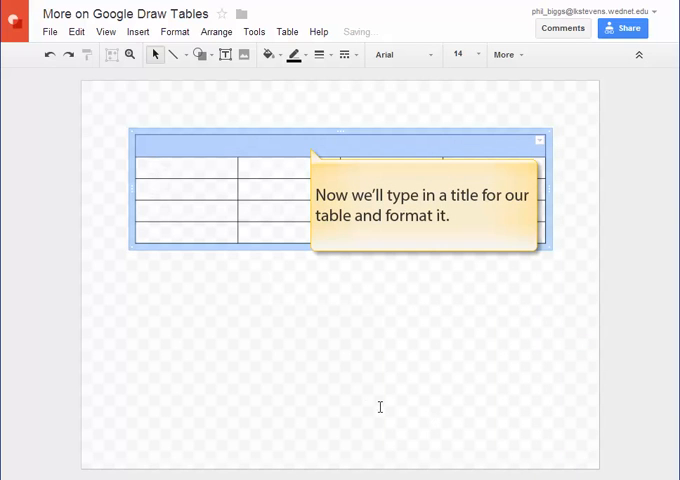
pyautogui.write('The Eight Planets')
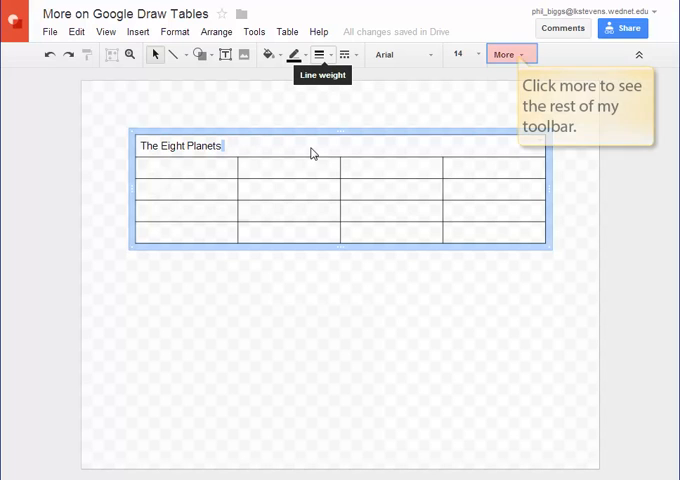
pyautogui.click(506, 54)
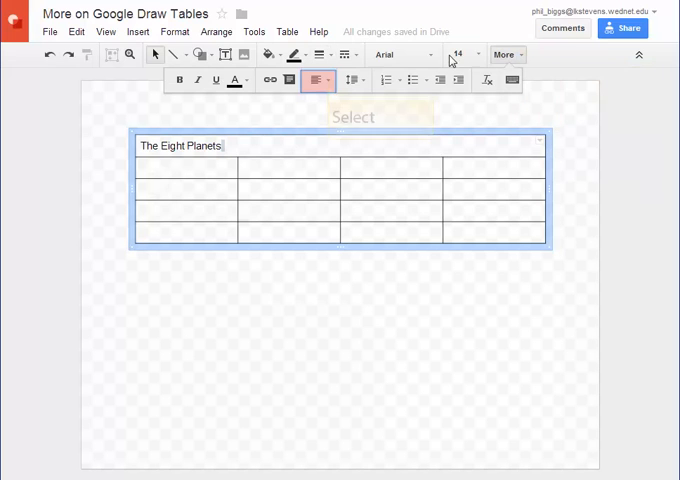
pyautogui.click(318, 80)
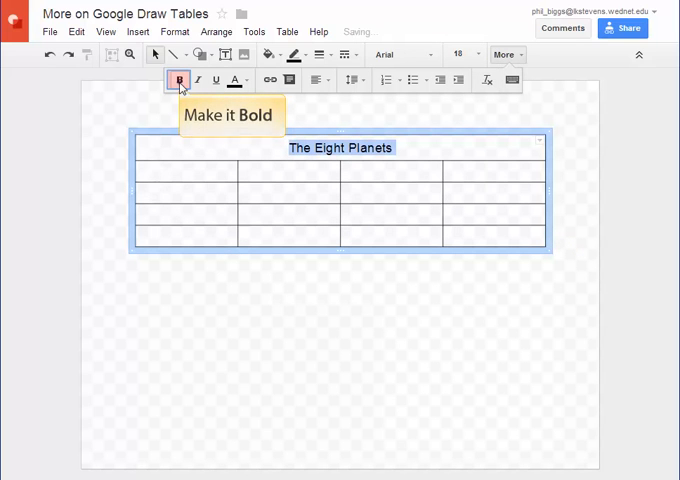
pyautogui.click(180, 80)
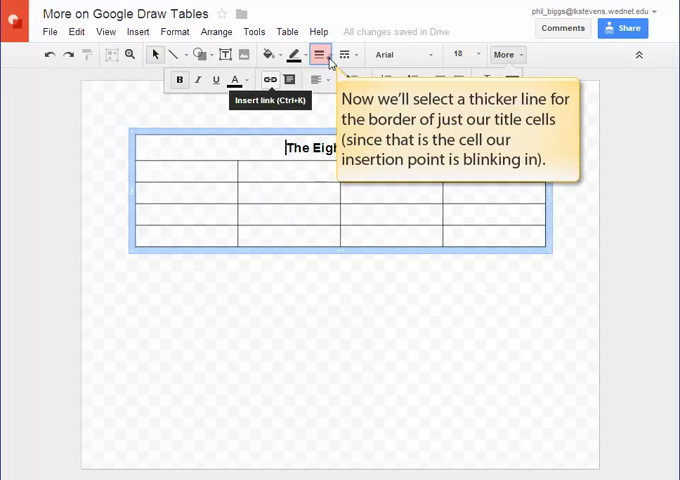
# - Apply a heavier border weight and light grey fill to the title cell
pyautogui.click(320, 54)
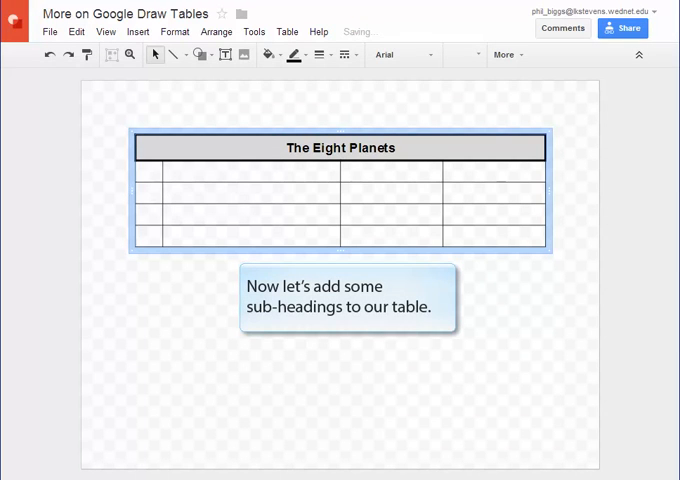
# - Enter the second-row subheadings Name, Information and Picture
pyautogui.write('Name')
pyautogui.write('Informatio')
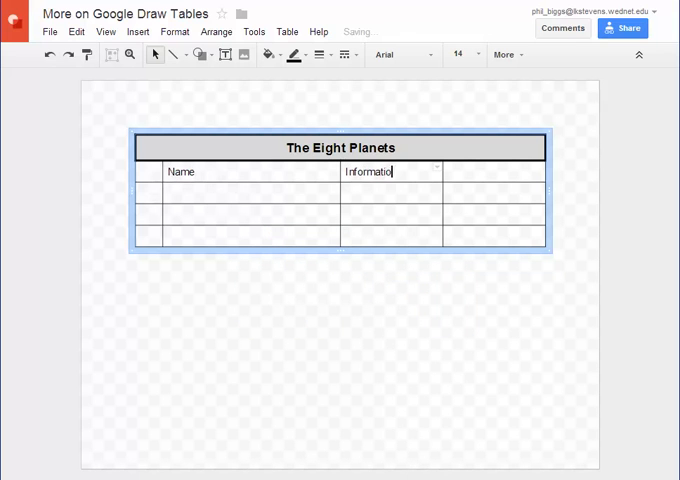
pyautogui.write('Picture')
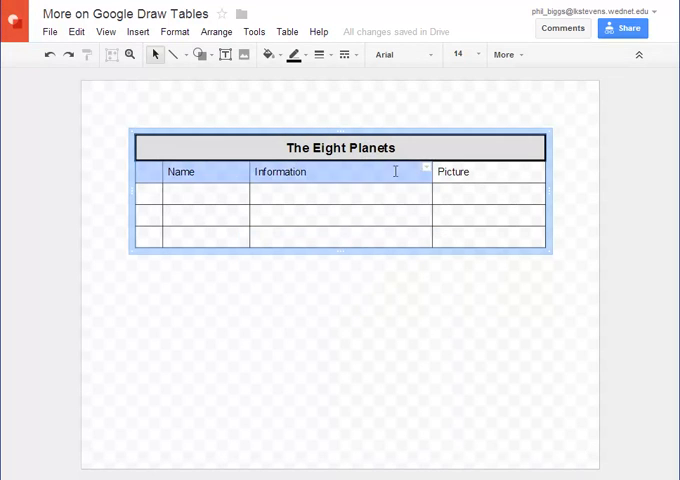
pyautogui.moveTo(276, 56)
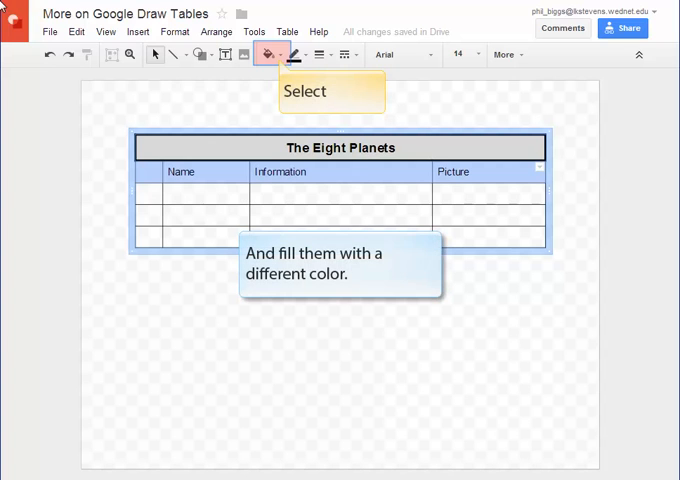
# - Fill the subheading row dark grey so its text shows centred in white
pyautogui.click(278, 54)
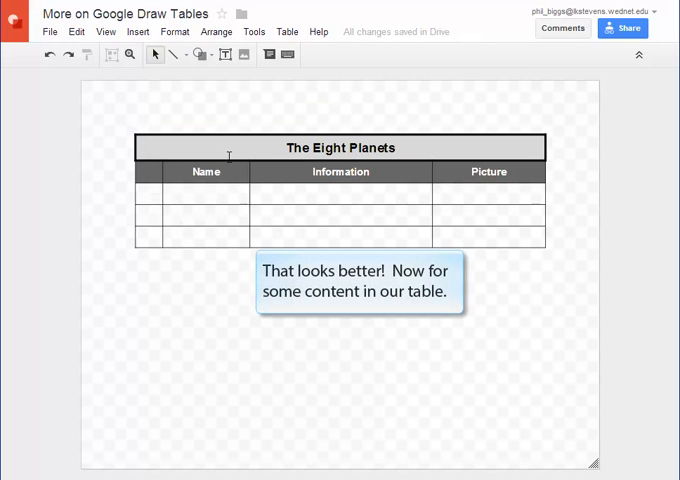
# - Enter Mercury under Name and paste its copied description into the Information cell
pyautogui.write('Mercury')
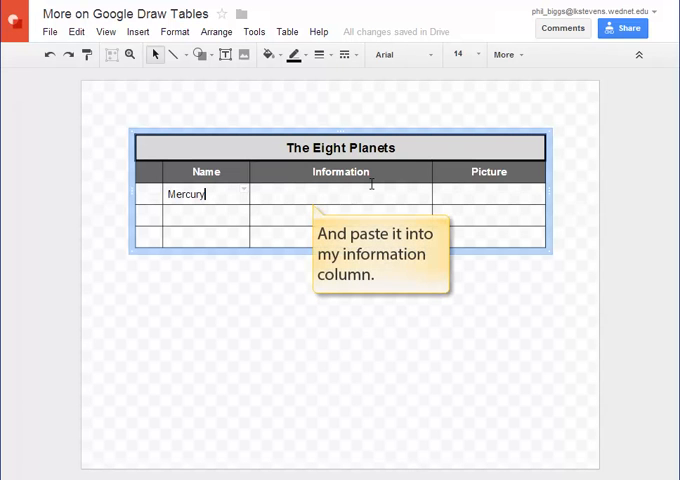
pyautogui.click(300, 192)
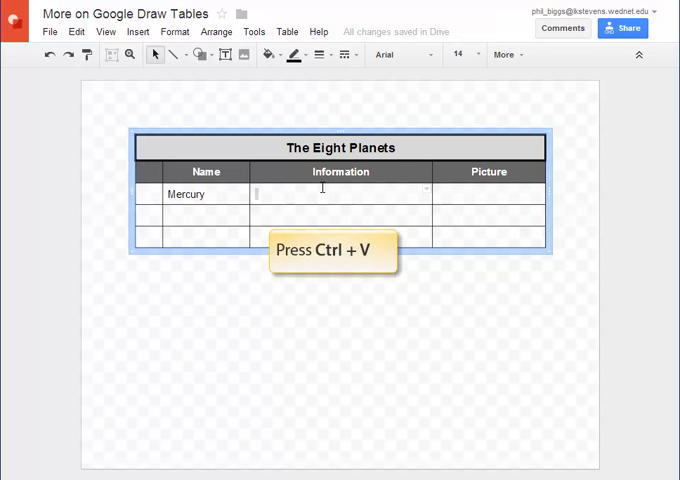
pyautogui.press('ctrl+v')
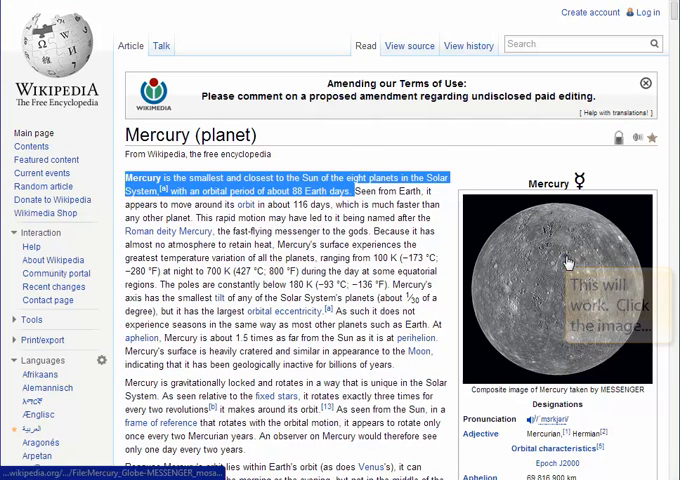
# - Copy the planet photo from Wikipedia's Mercury (planet) article
pyautogui.click(560, 290)
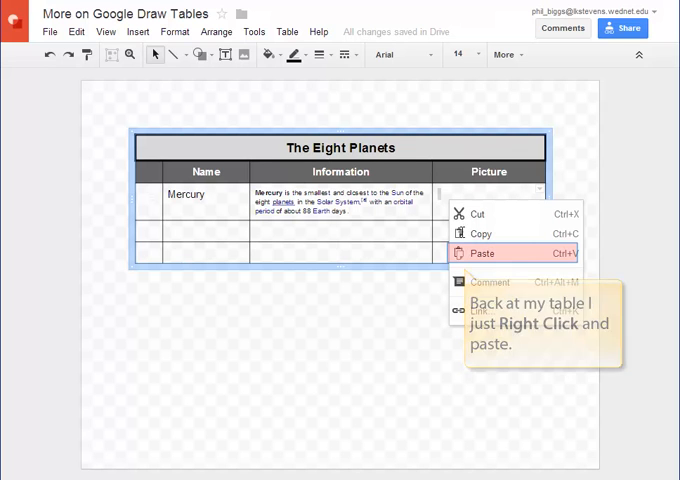
# - Paste the Mercury photo into the Picture cell of Mercury's row
pyautogui.click(480, 252)
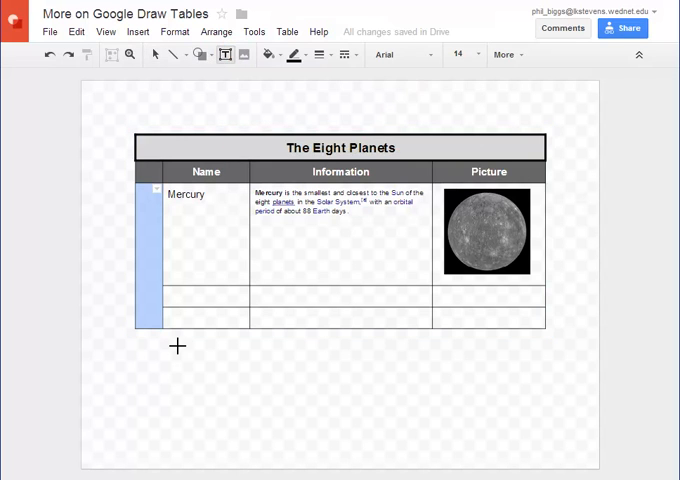
# - Add a rotated 'Inner Planets' text label in the first column and resize its font
pyautogui.write('Inner Planets')
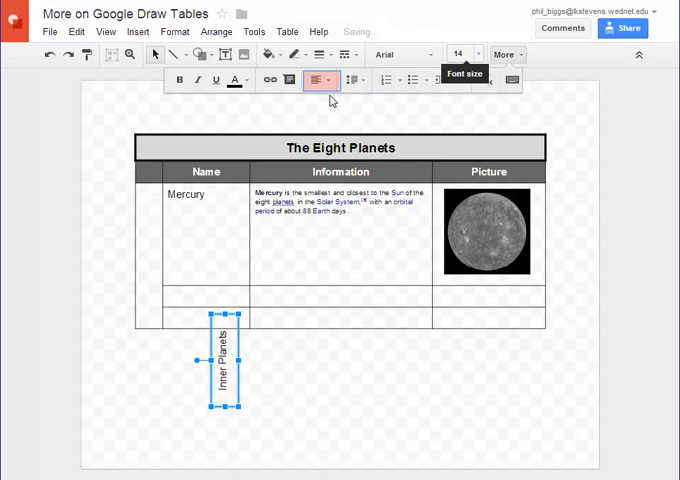
pyautogui.click(318, 80)
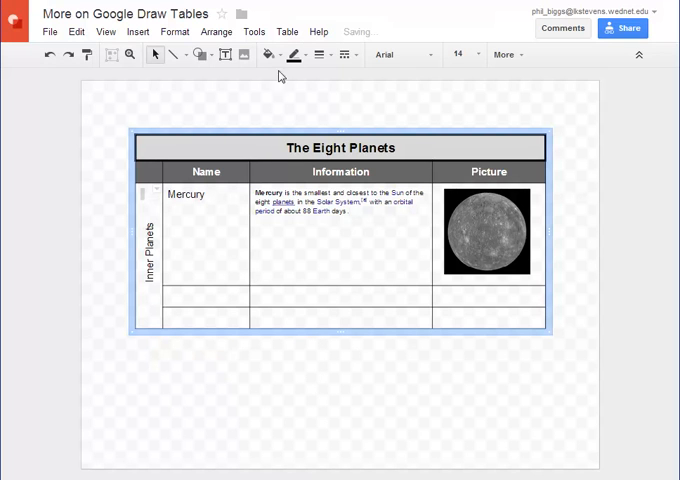
# - Shade the Inner Planets cell yellow and set its border weight to 2px
pyautogui.click(268, 56)
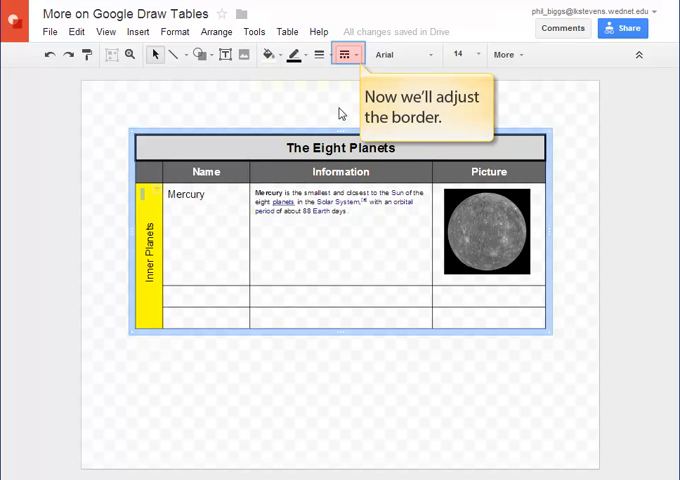
pyautogui.click(344, 56)
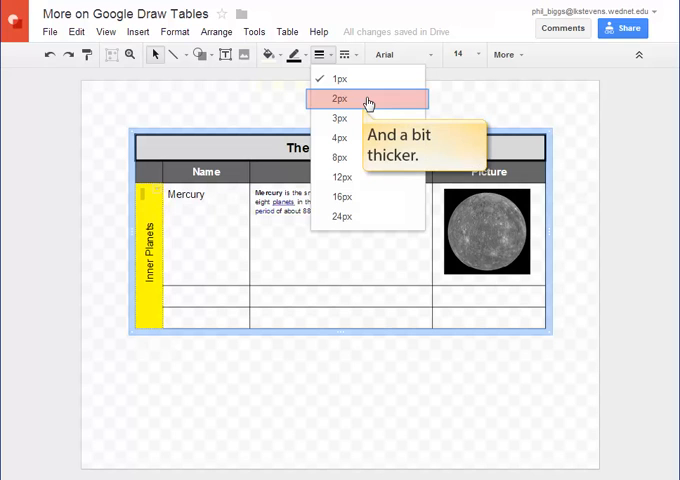
pyautogui.click(340, 98)
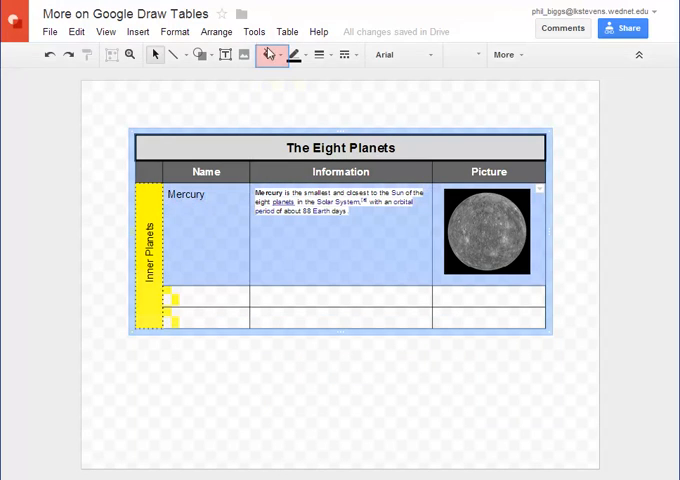
# - Fill Mercury's row with pale yellow, then ready the fill colours for the row below
pyautogui.click(260, 318)
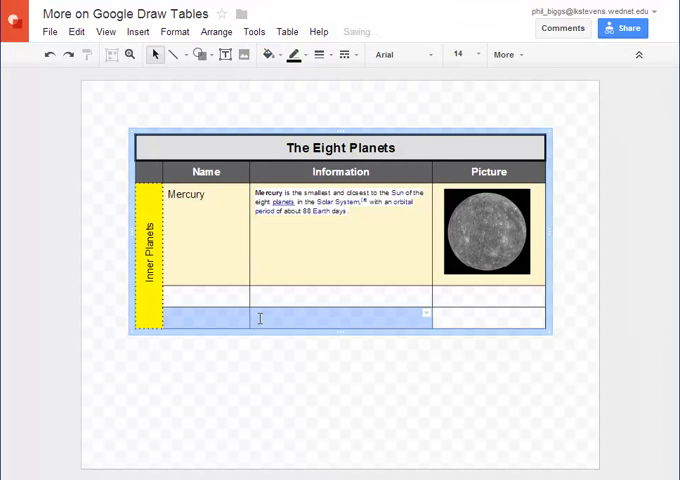
pyautogui.click(276, 56)
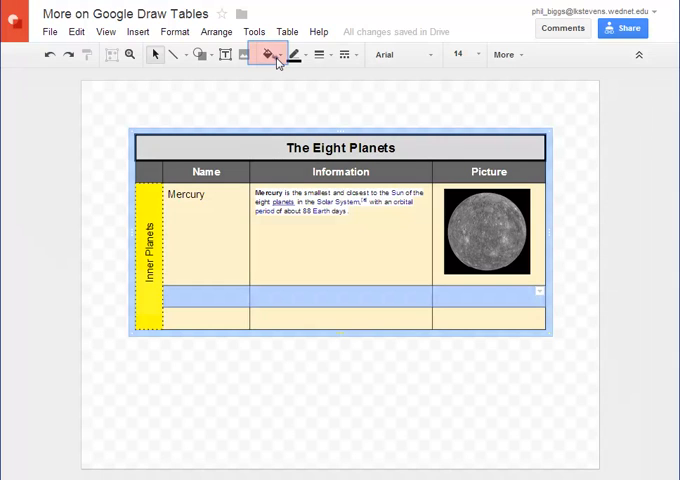
pyautogui.click(268, 56)
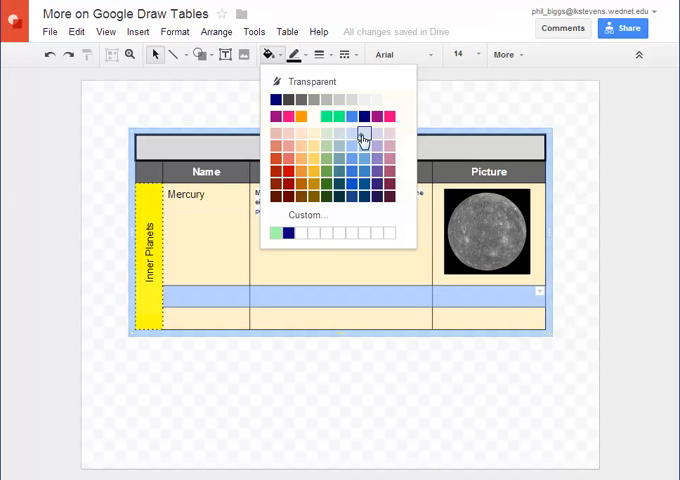